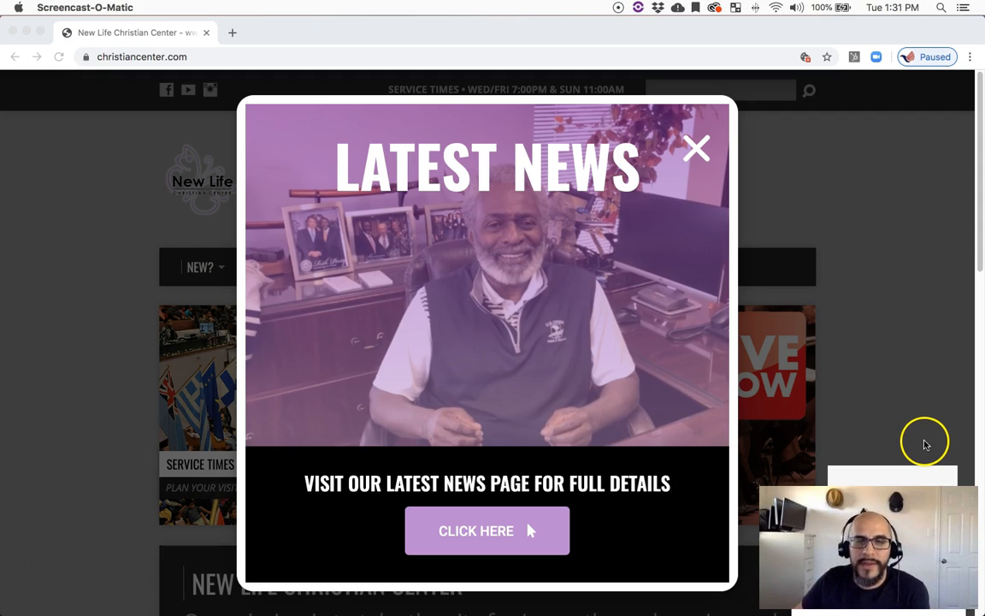
mouse_move(923, 442)
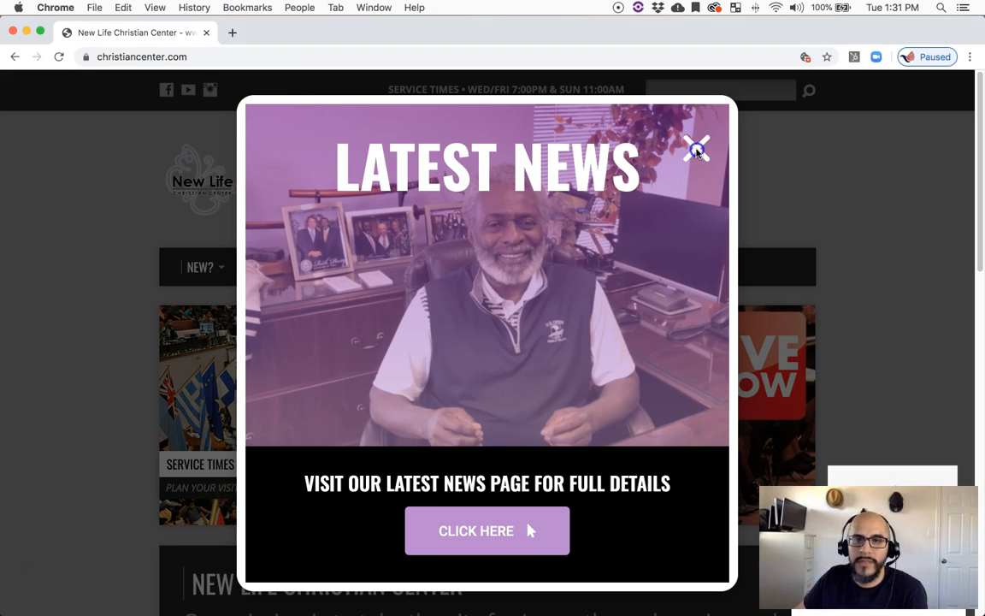
Close the Latest News popup and open Donate Now from the church's GIVE page.
left_click(696, 147)
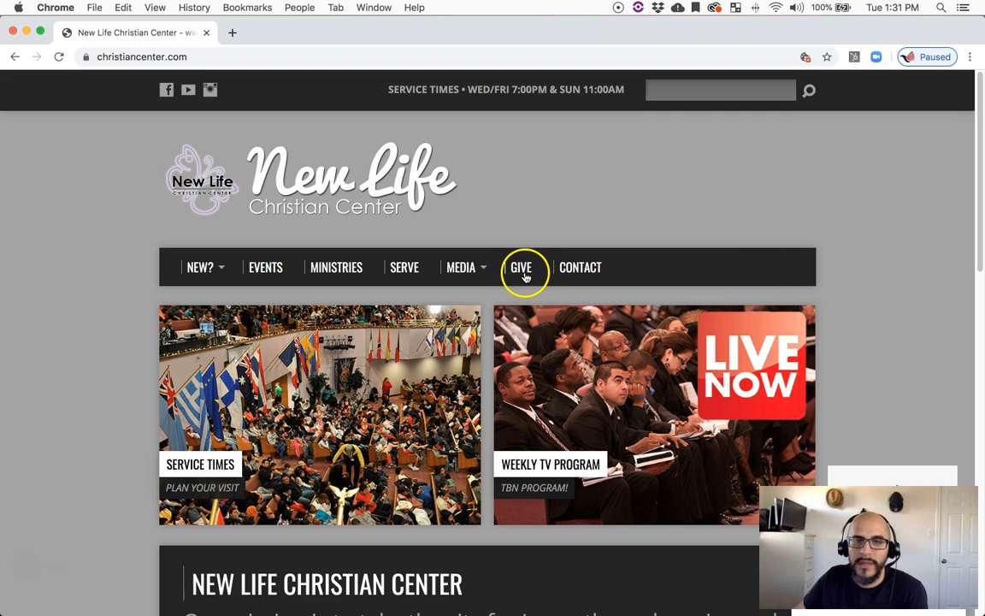
left_click(521, 267)
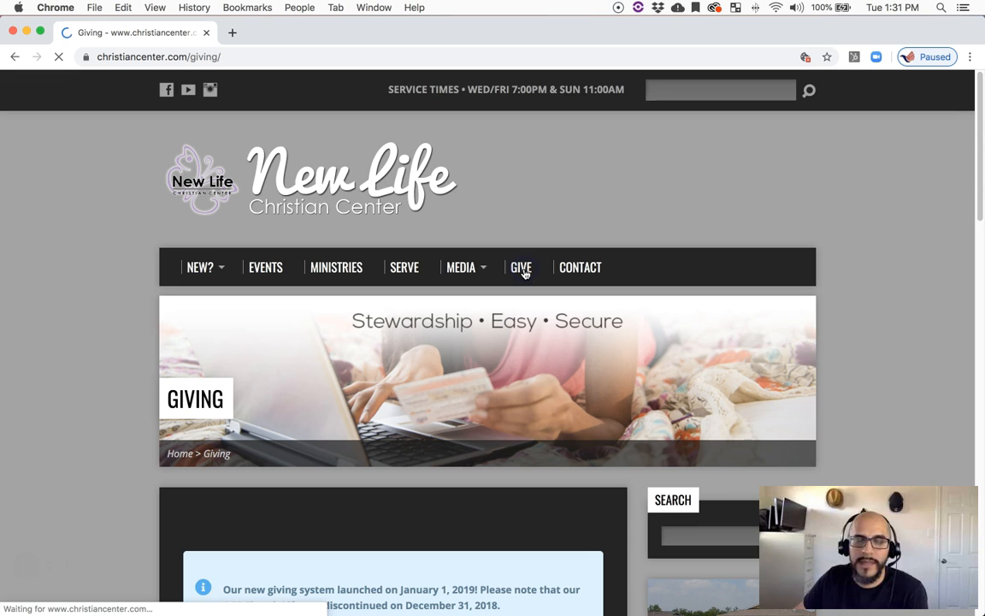
scroll("down", 3)
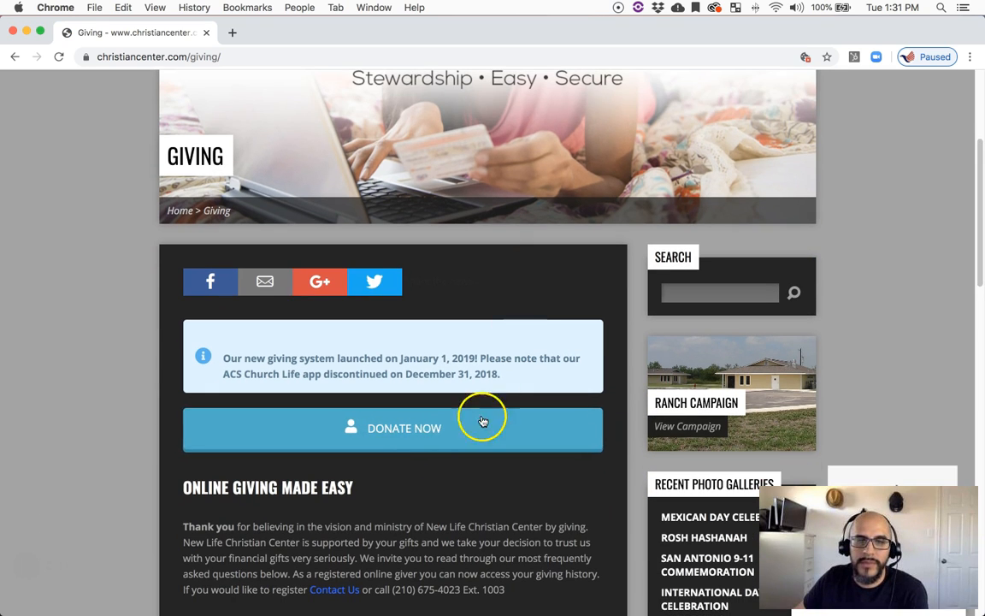
left_click(404, 428)
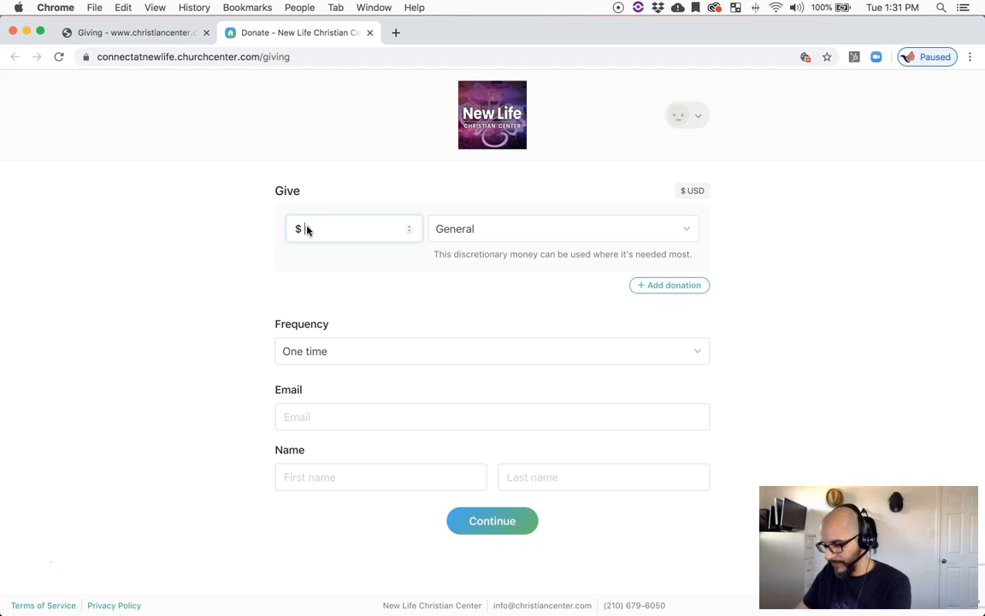
Give $5 to Tithe, remove the added Offering line, and keep frequency One time.
left_click(562, 229)
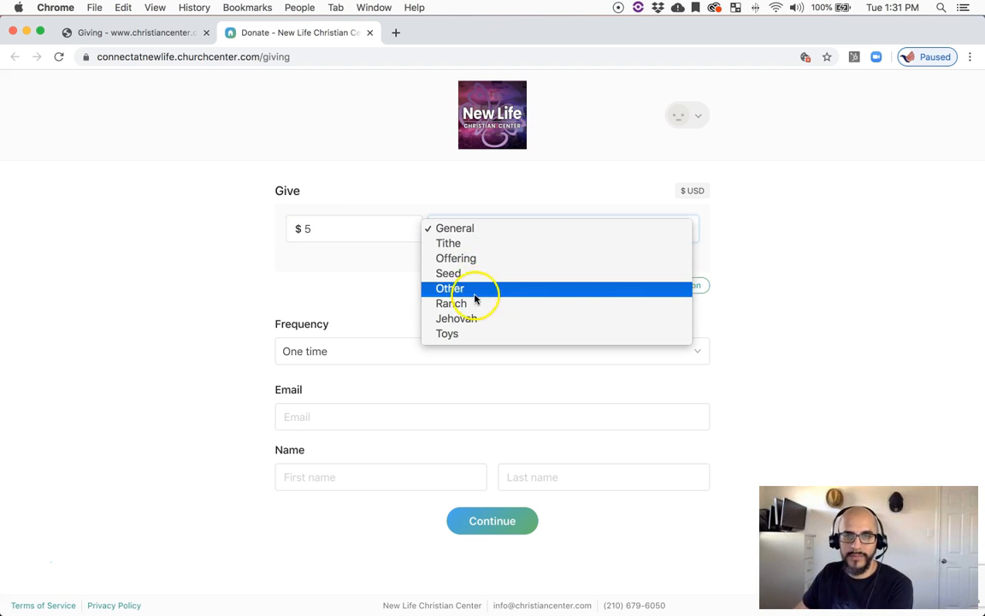
left_click(448, 243)
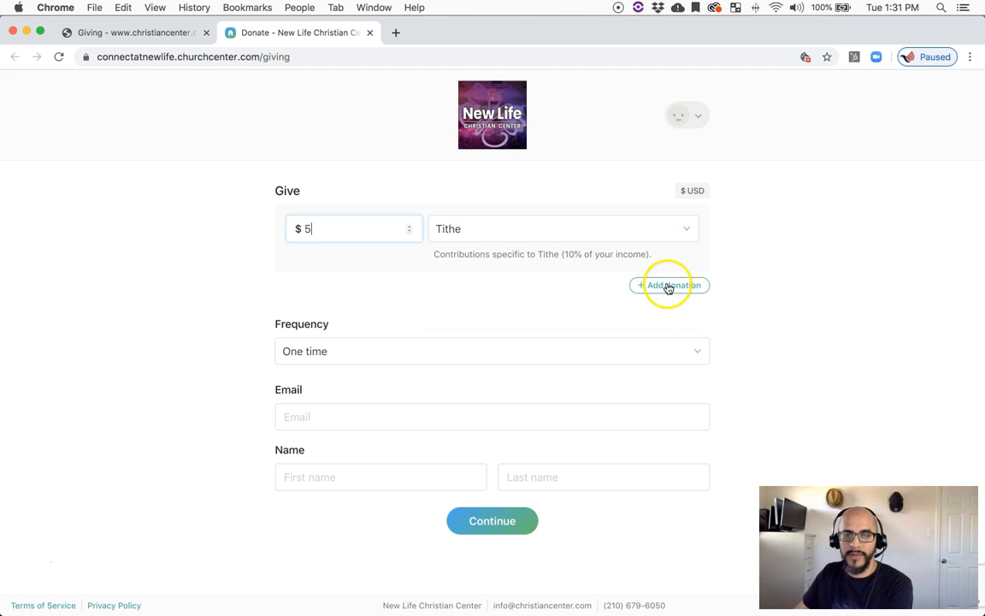
left_click(669, 284)
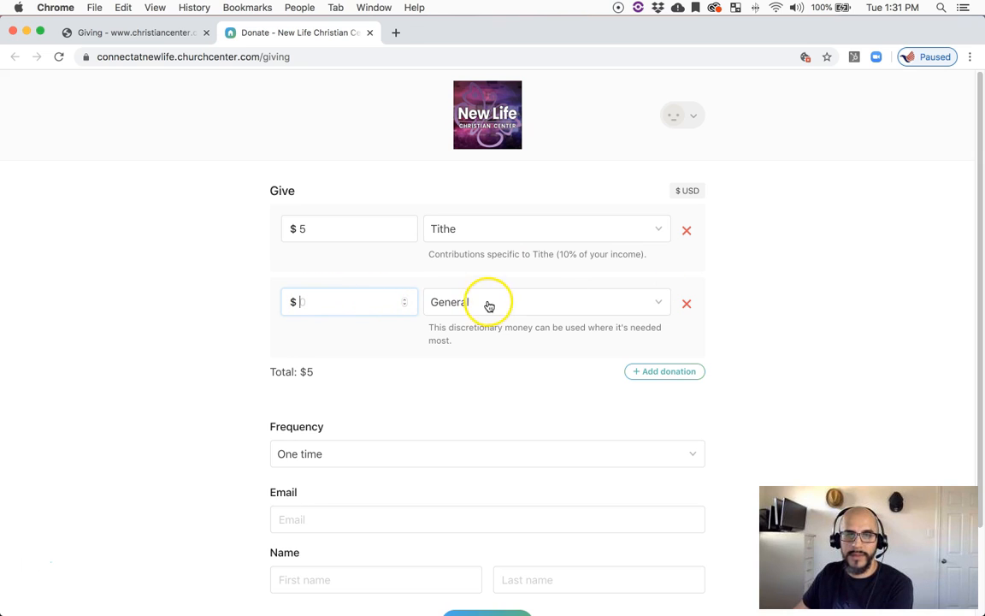
left_click(546, 301)
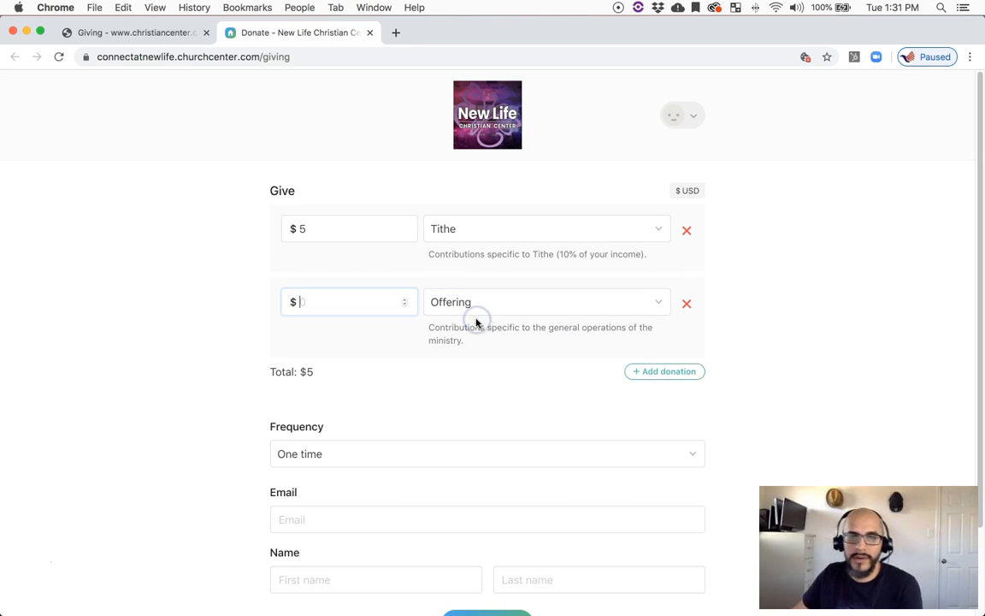
mouse_move(599, 298)
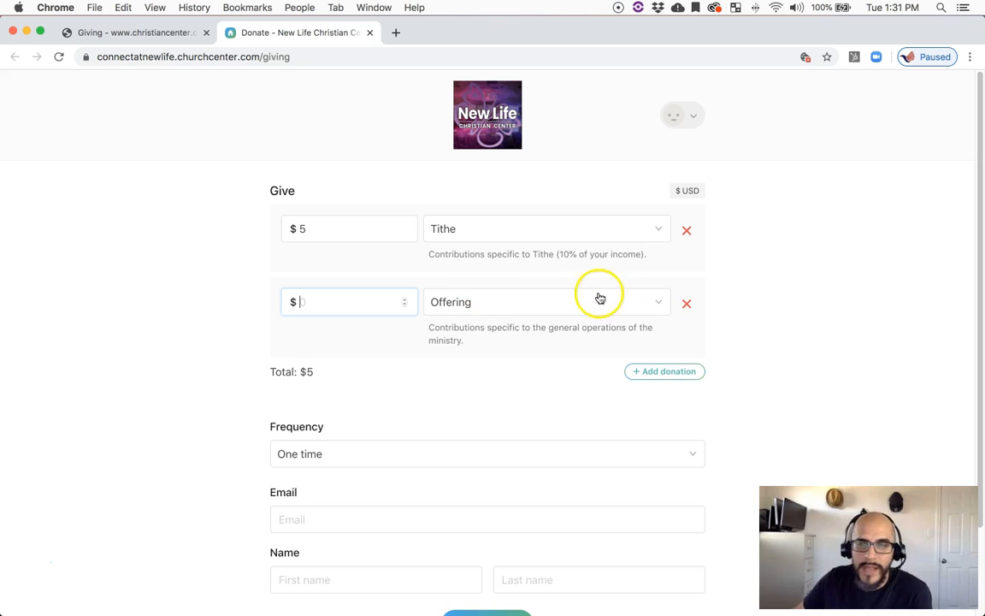
left_click(686, 303)
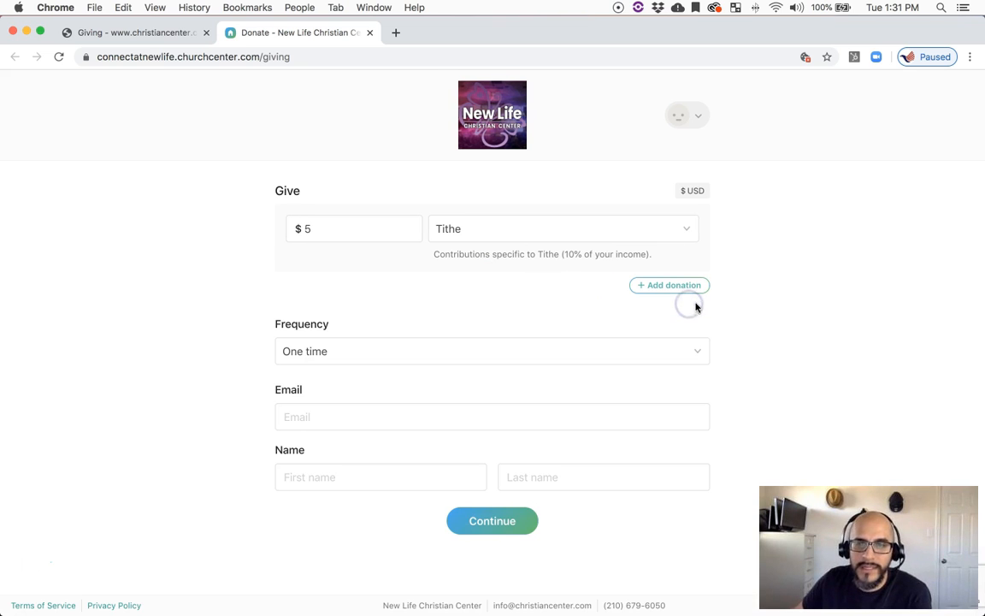
left_click(491, 351)
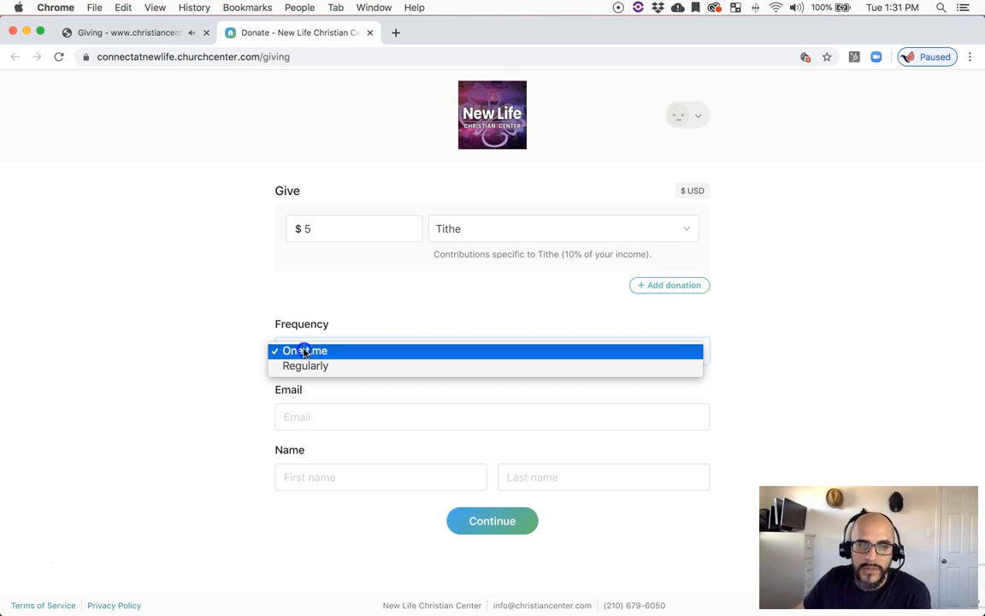
mouse_move(306, 365)
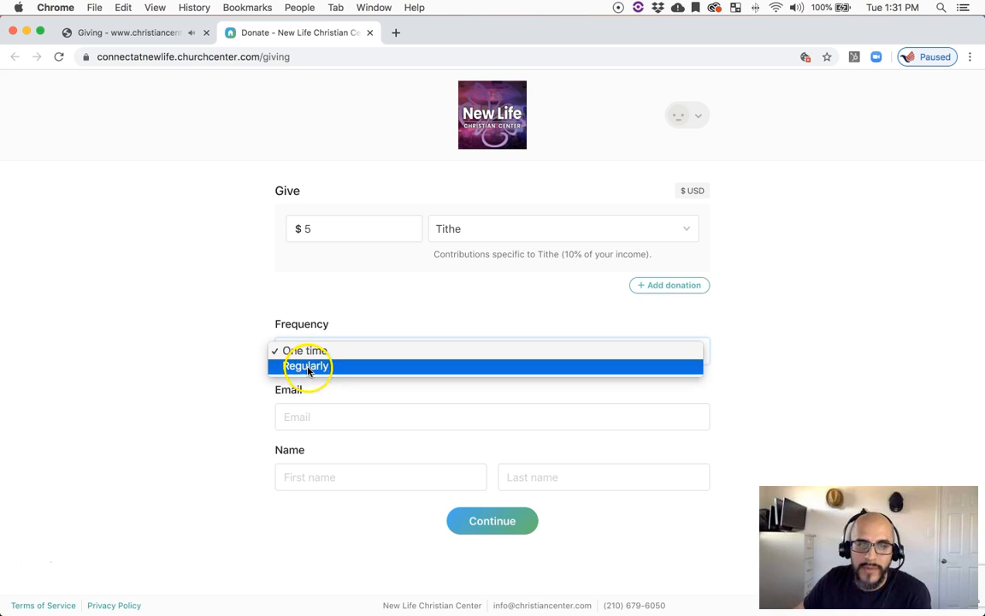
left_click(305, 350)
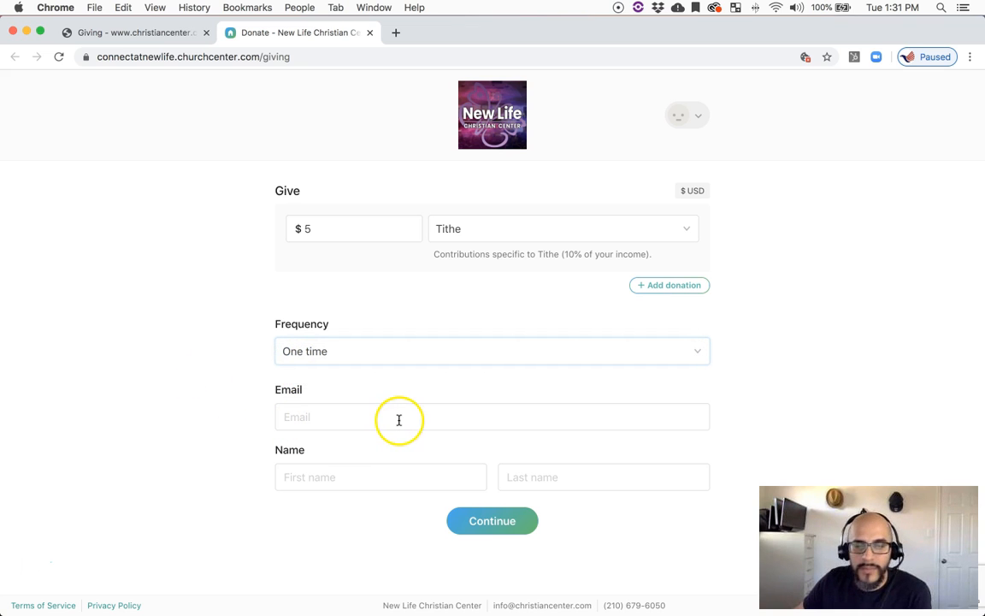
Open the guest avatar dropdown showing Home, Give, Groups, Events and Log in.
left_click(491, 520)
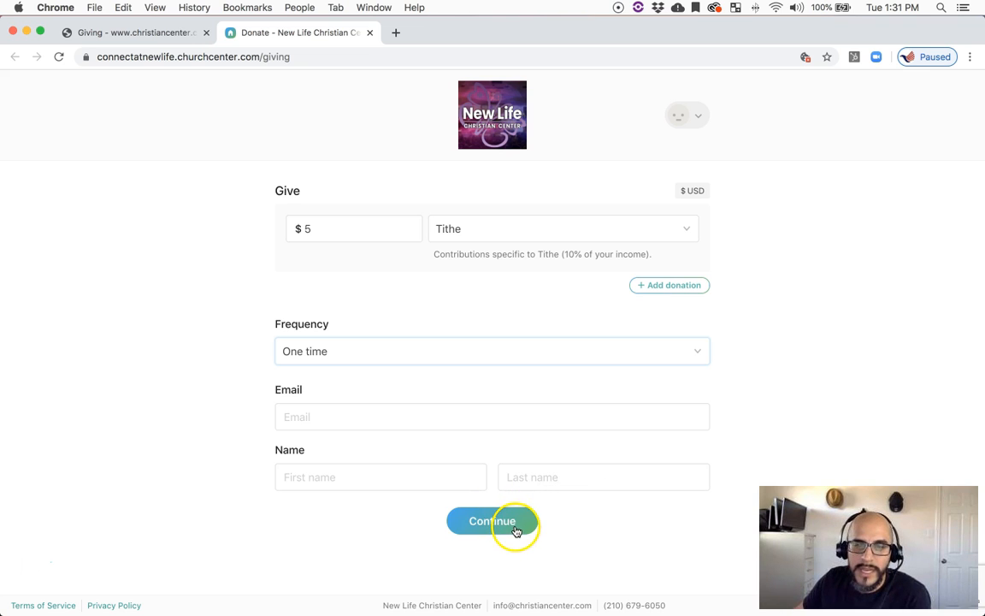
mouse_move(692, 239)
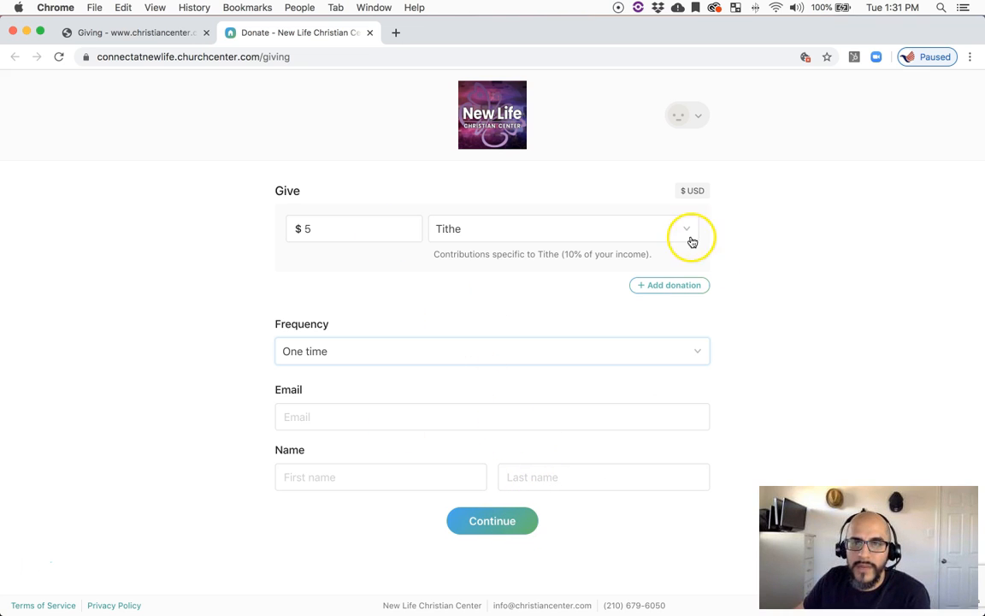
mouse_move(682, 135)
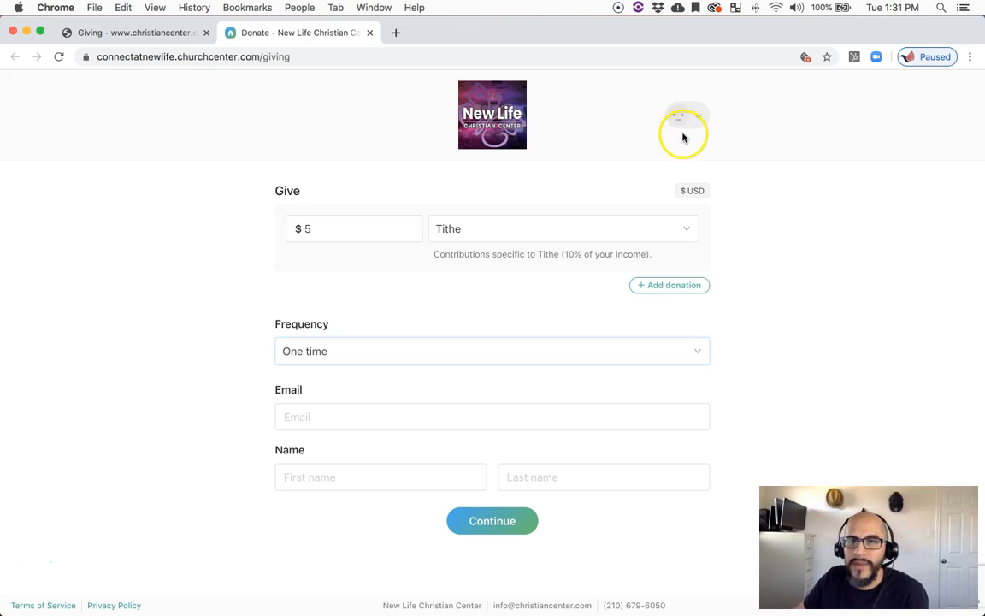
mouse_move(701, 120)
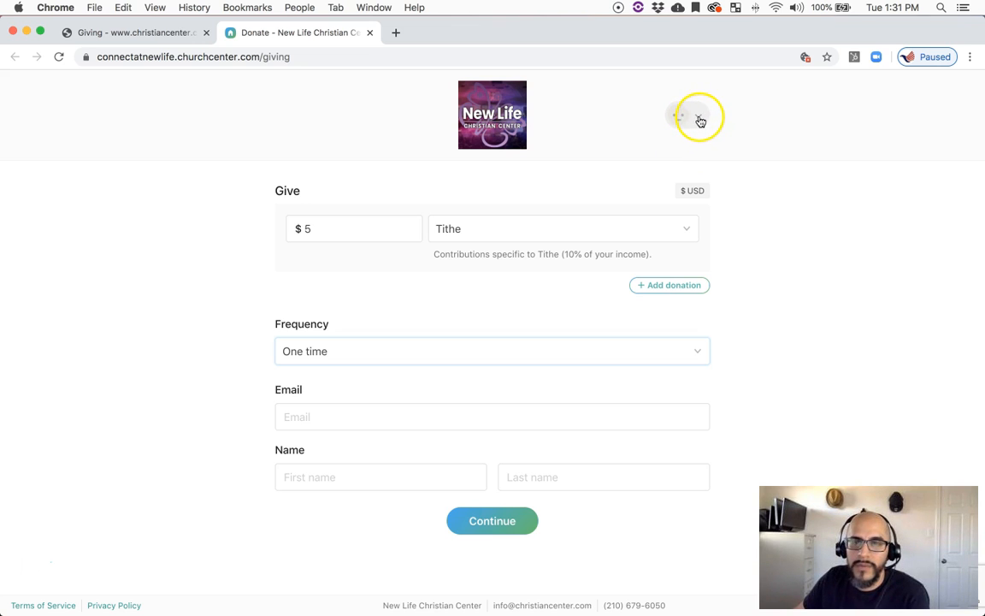
left_click(675, 116)
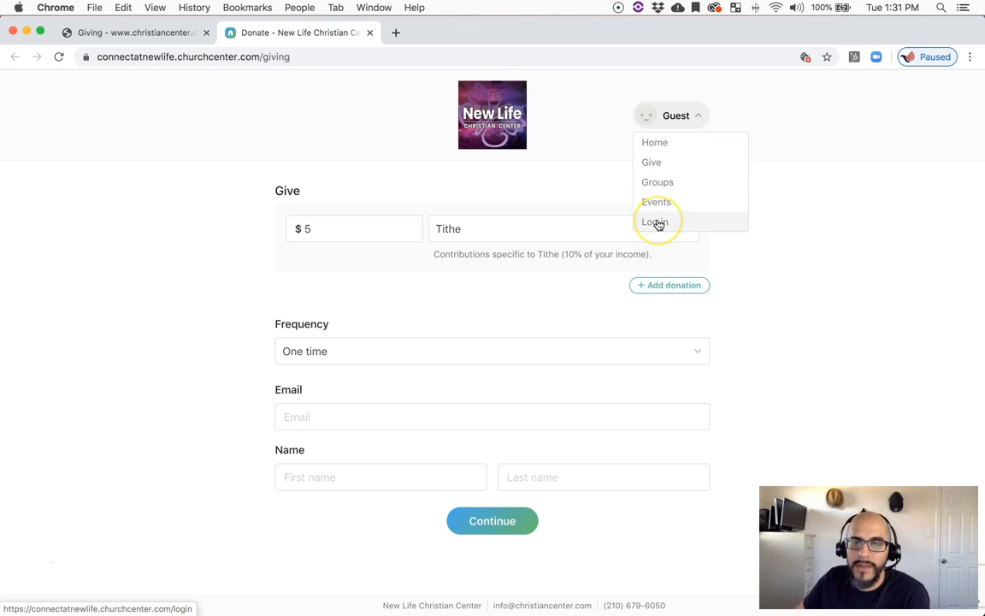
Choose Log in to reach the mobile-number login code page.
left_click(655, 222)
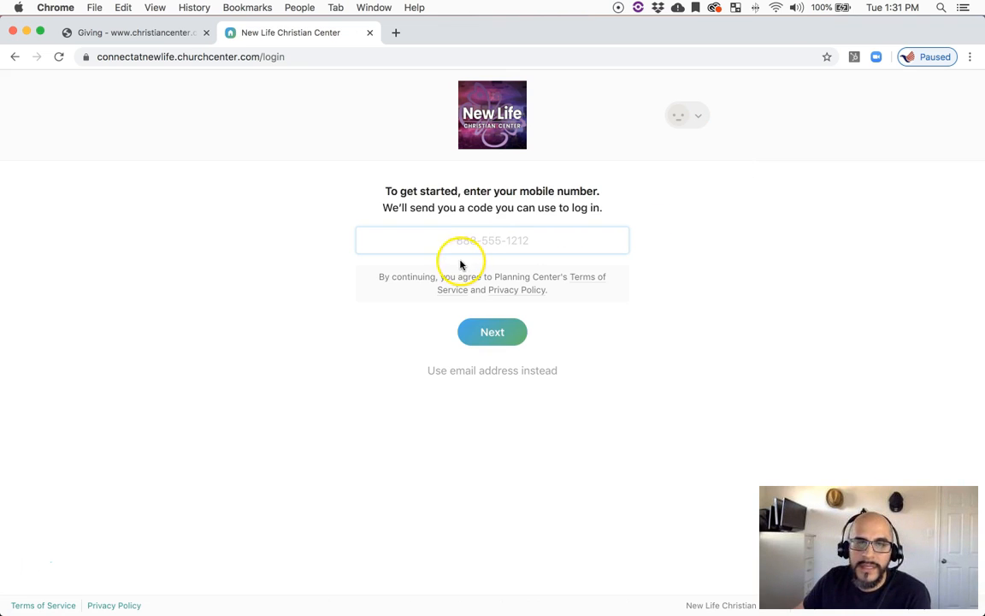
mouse_move(521, 303)
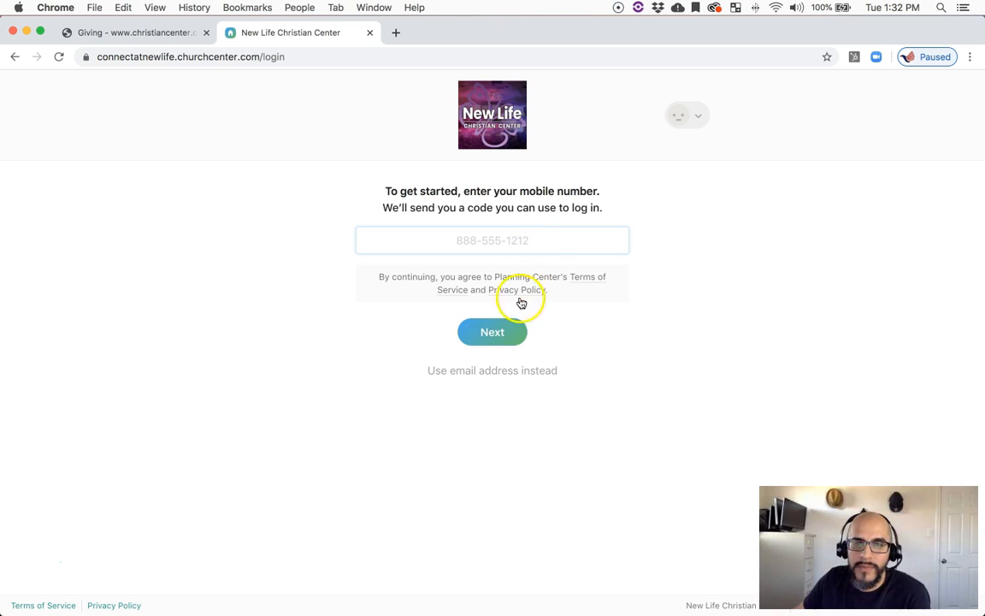
left_click(492, 241)
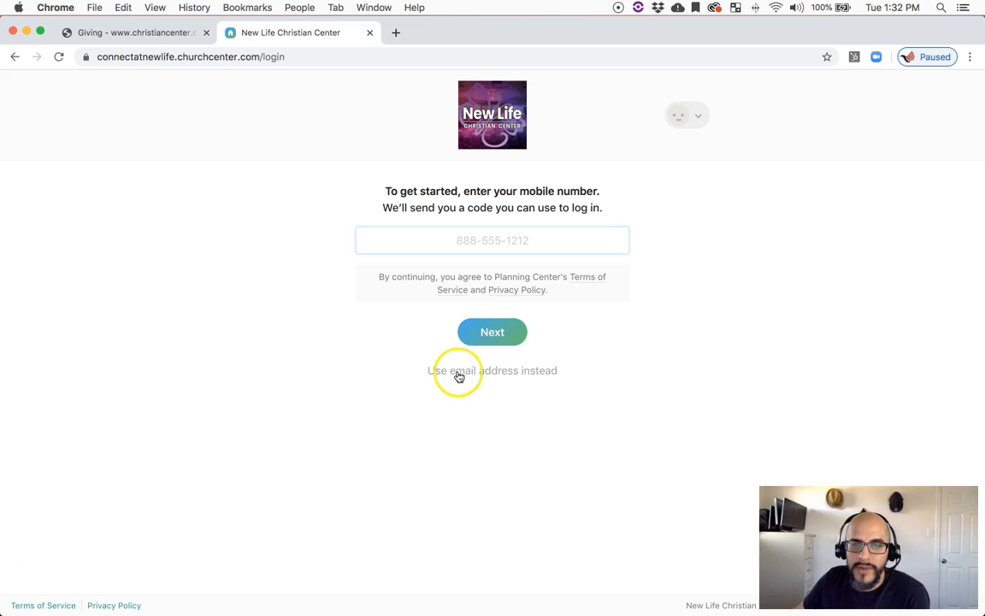
mouse_move(503, 332)
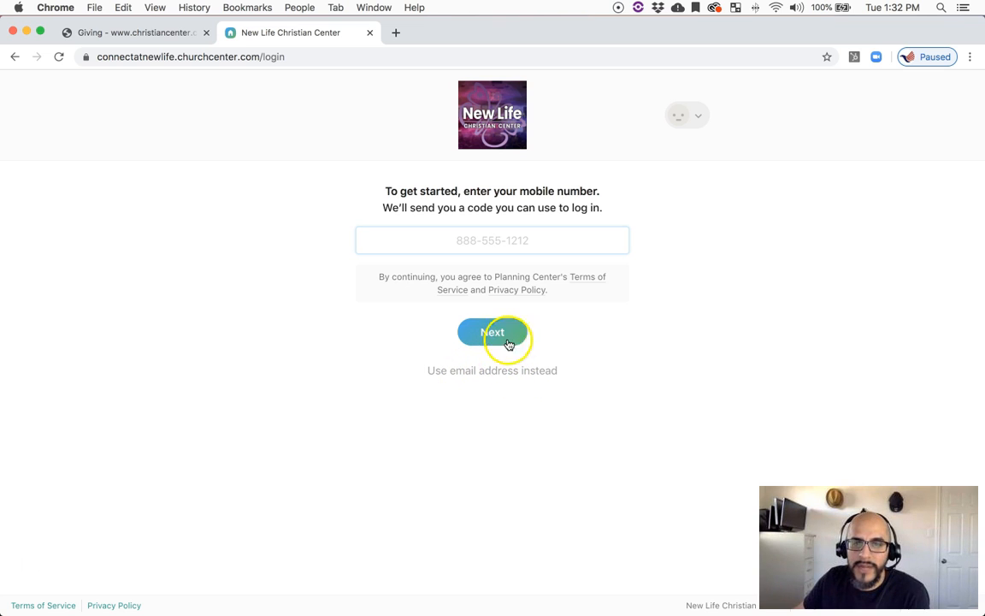
mouse_move(560, 321)
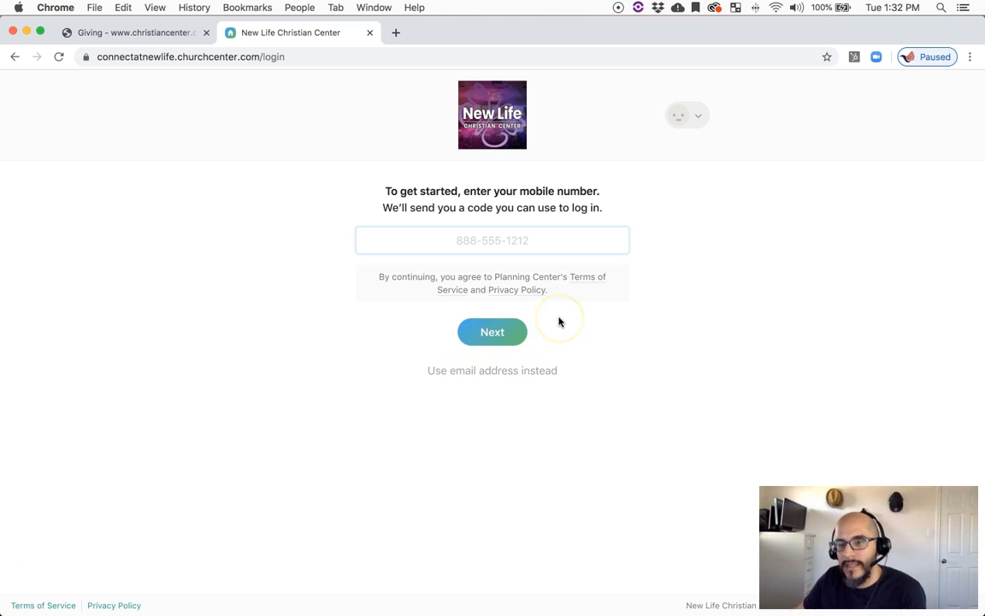
mouse_move(555, 318)
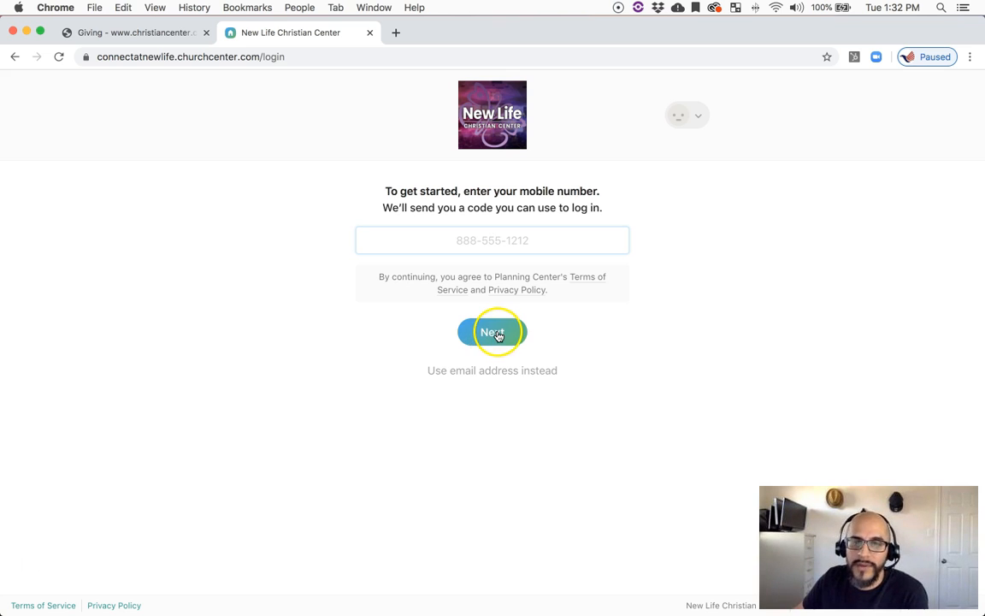
mouse_move(15, 56)
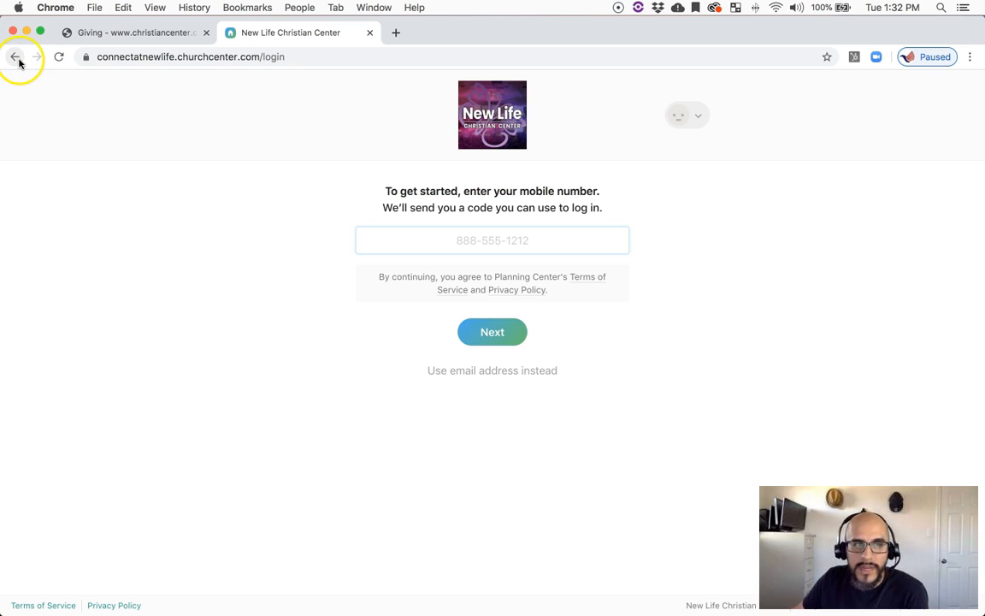
Return to the form, enter a $15 General gift with donor email and name John, and continue.
left_click(14, 57)
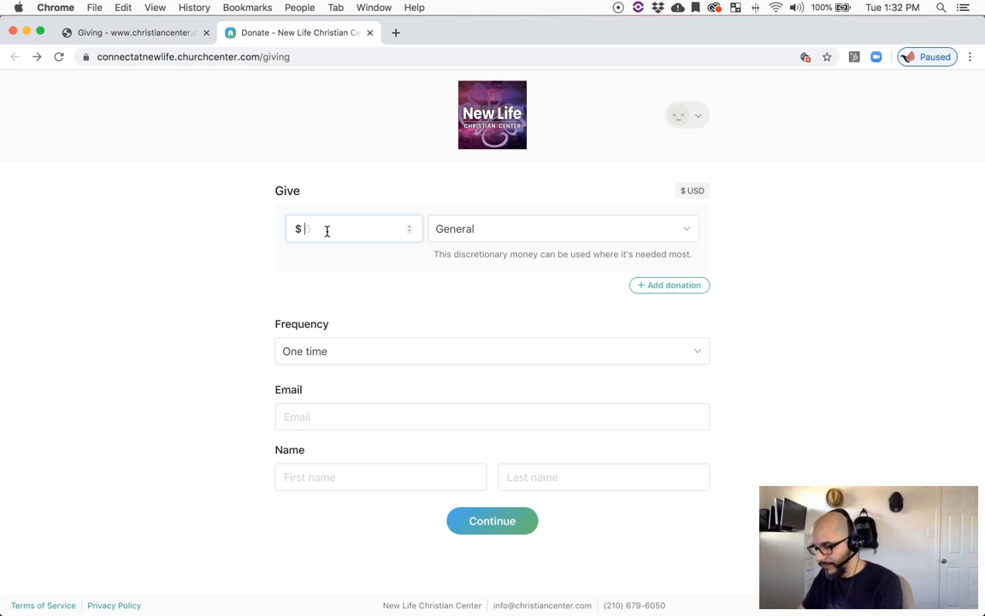
type("15")
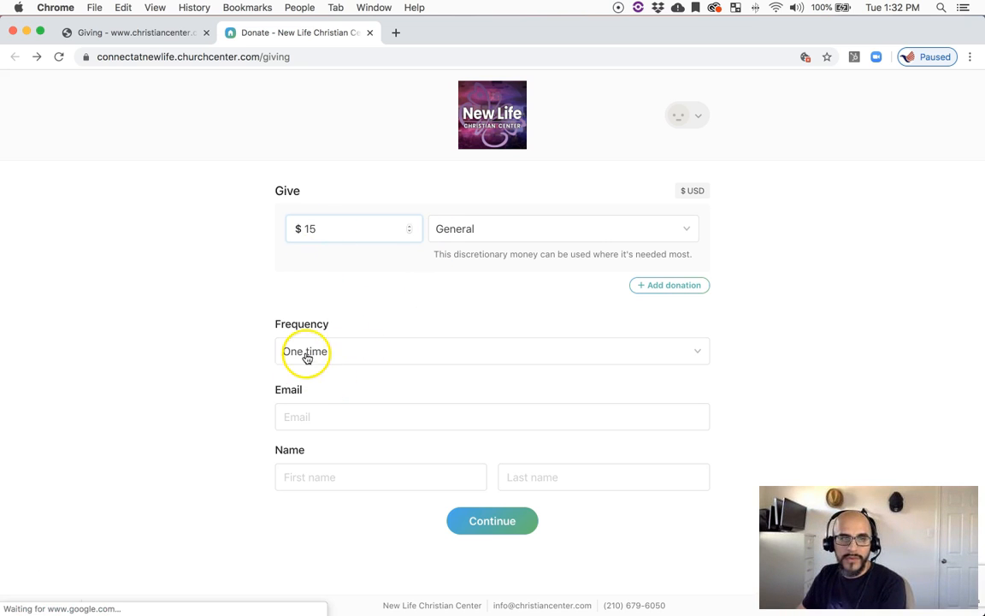
mouse_move(214, 378)
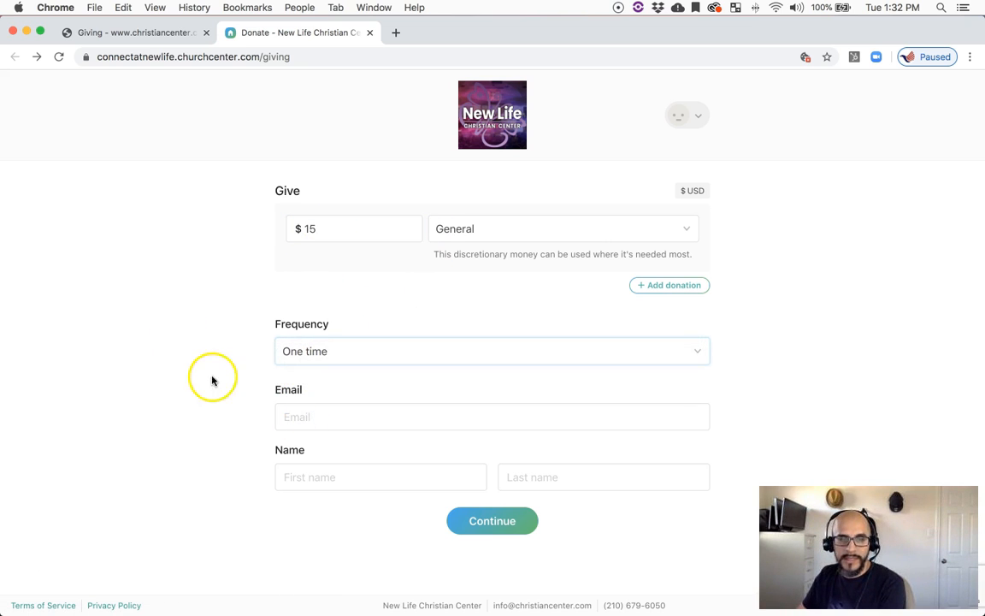
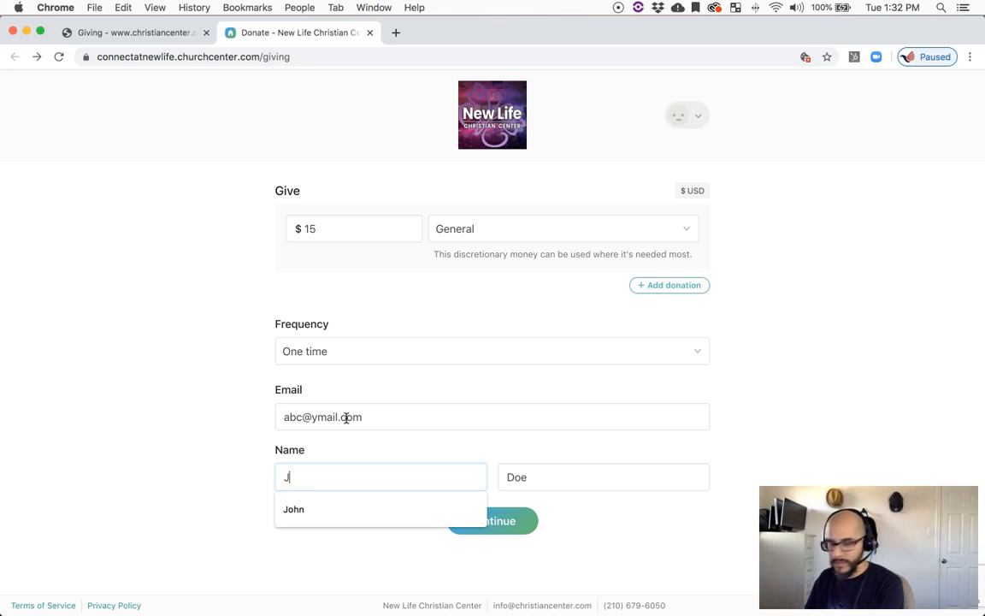
left_click(293, 509)
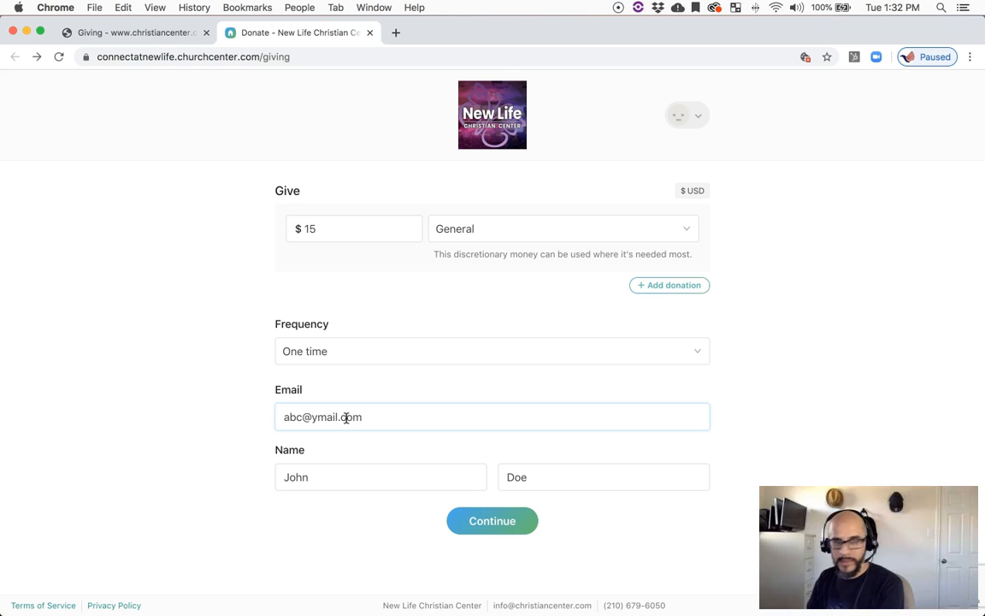
type("Newlife")
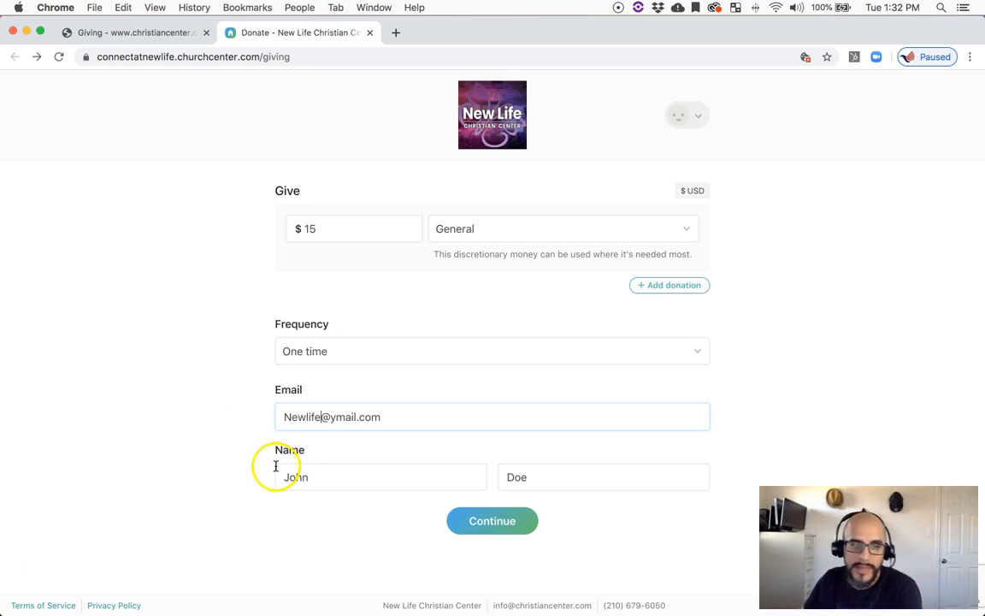
left_click(492, 520)
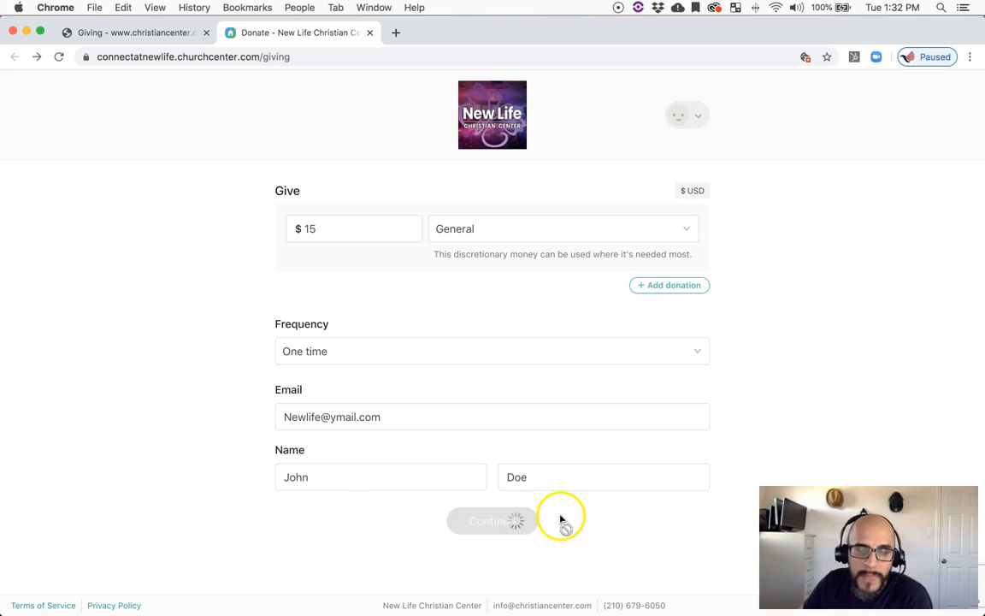
Scroll to the donor information and Select payment method sections.
left_click(492, 520)
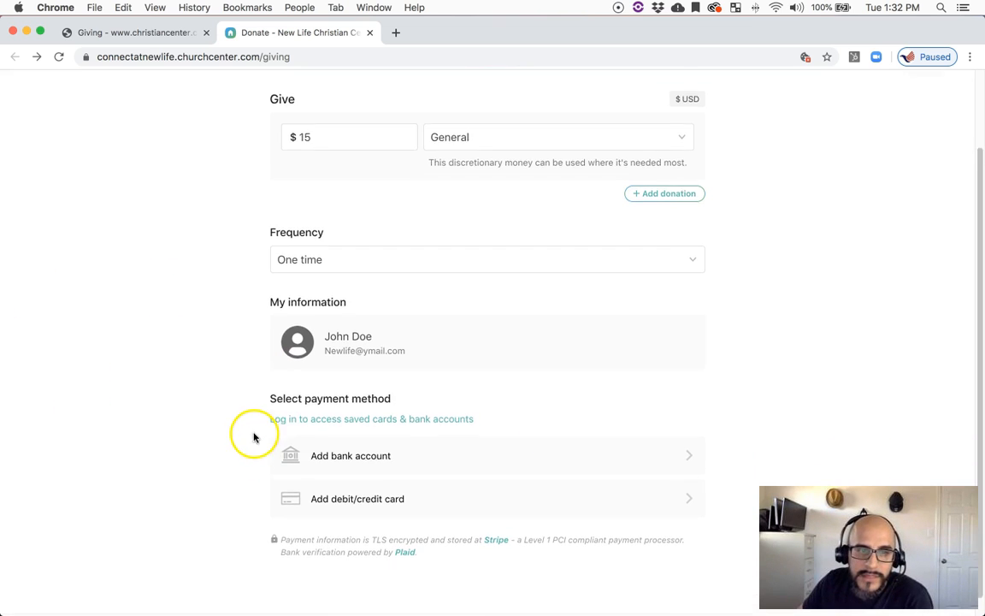
scroll("down", 3)
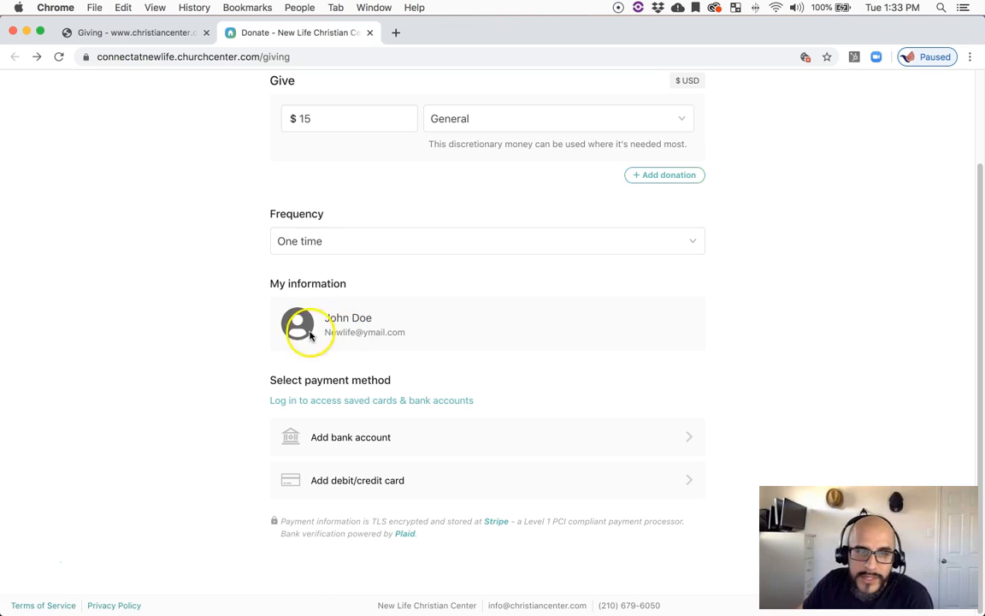
mouse_move(370, 433)
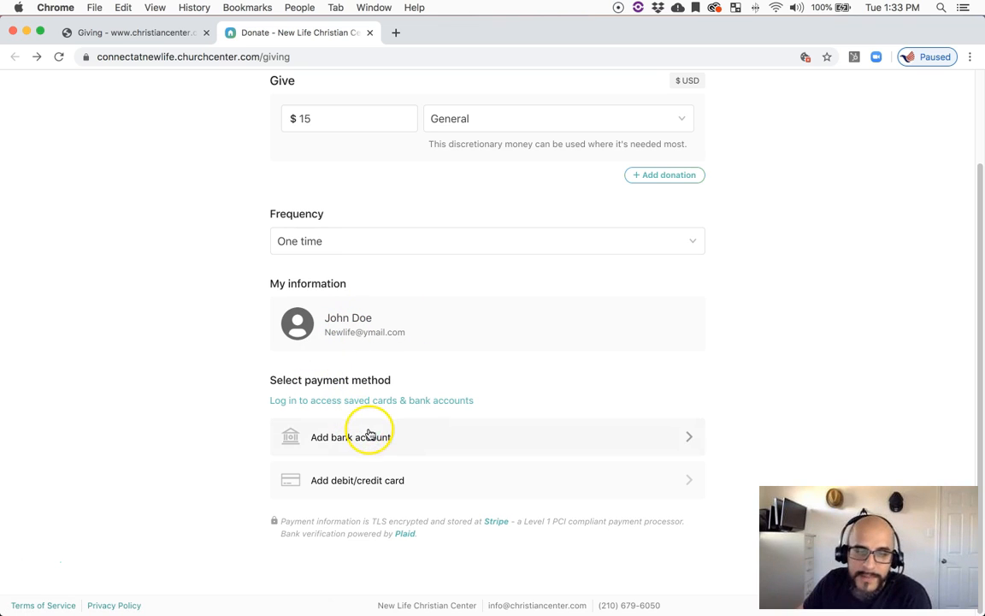
mouse_move(390, 480)
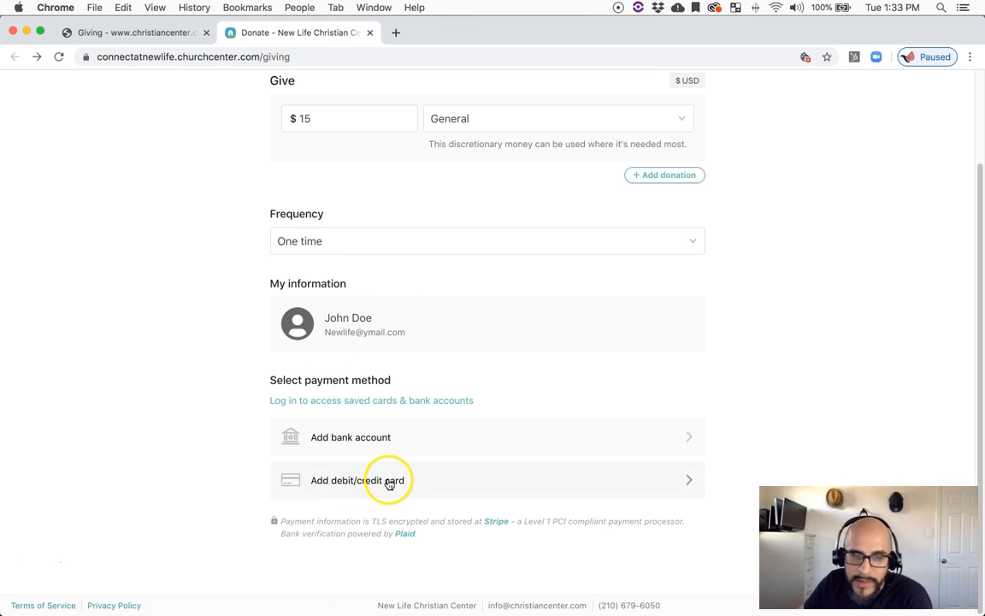
Add test debit card 4242…, expiry 04/24, CVC 242, postcode 42424.
left_click(356, 480)
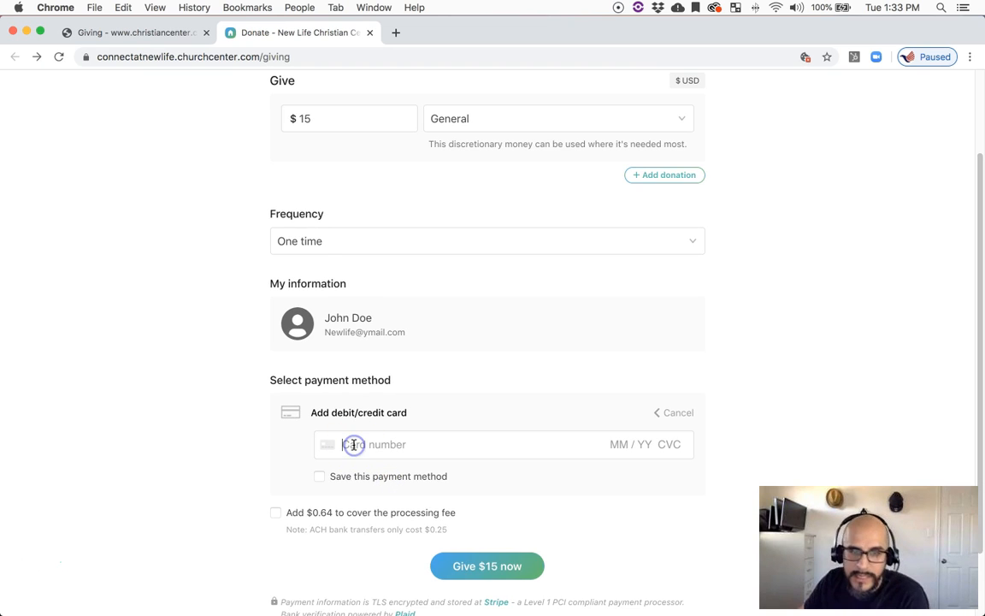
type("4242 4242 4242")
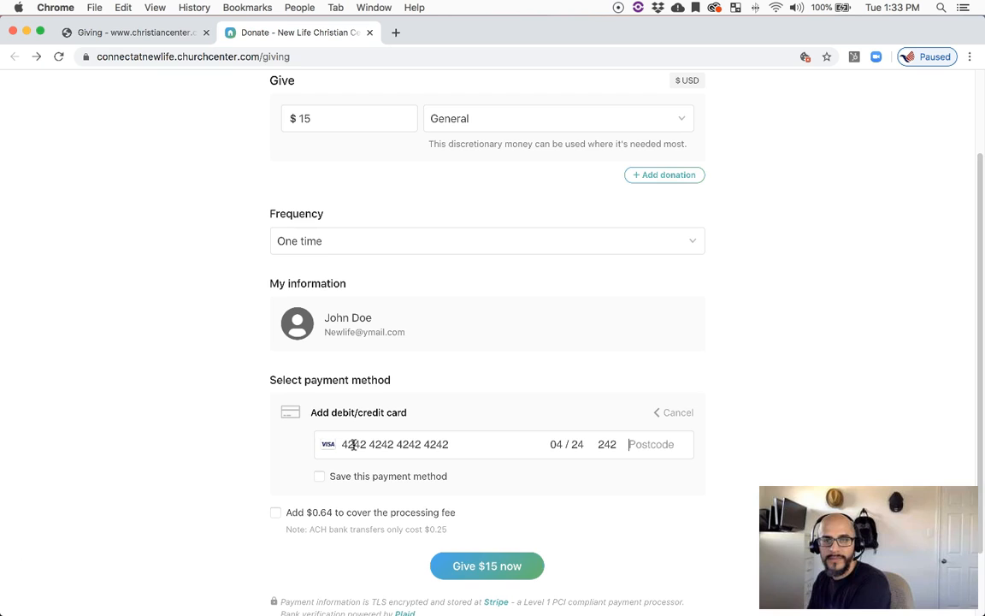
type("42424")
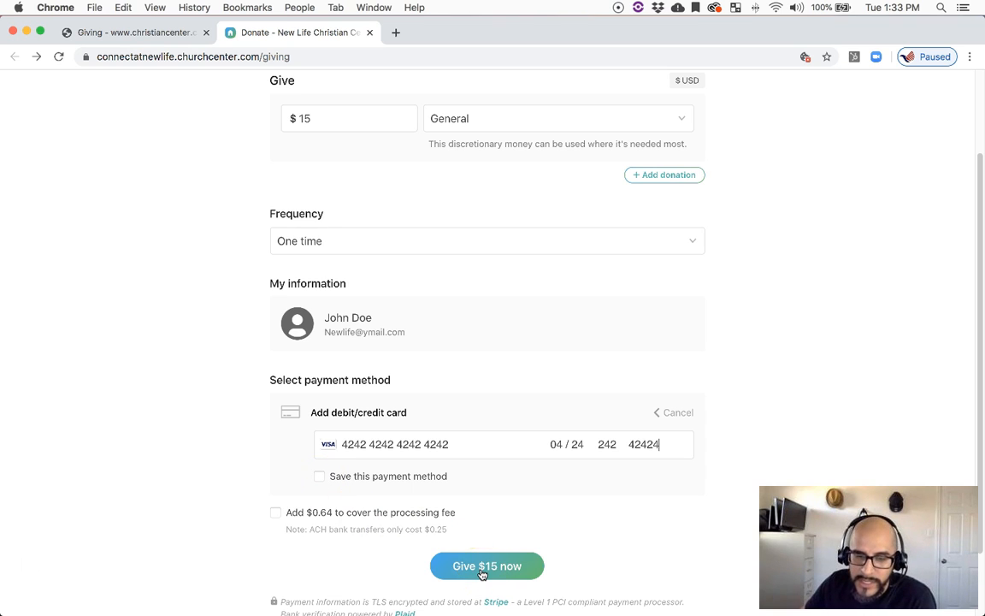
left_click(487, 565)
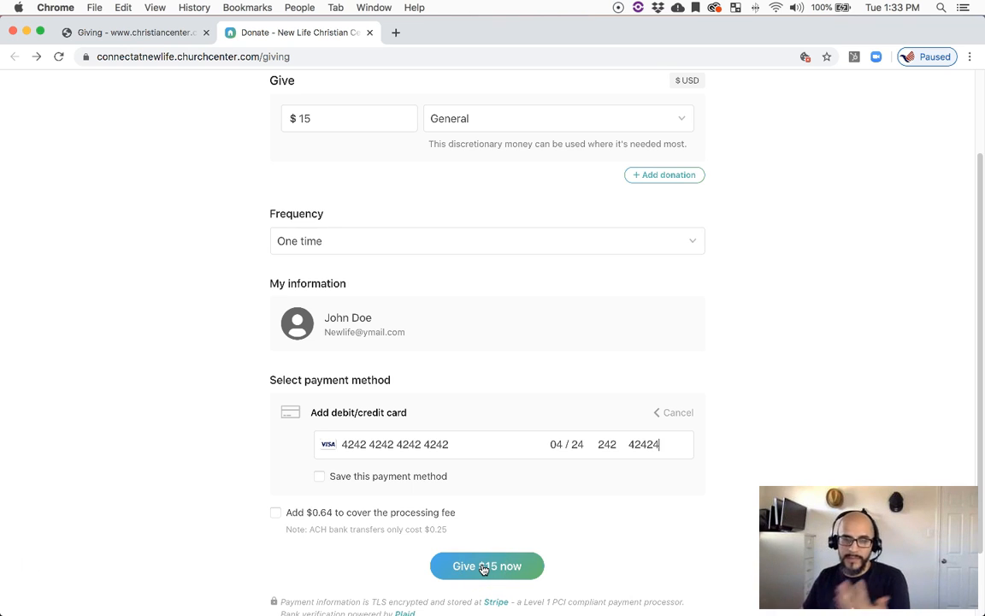
mouse_move(563, 225)
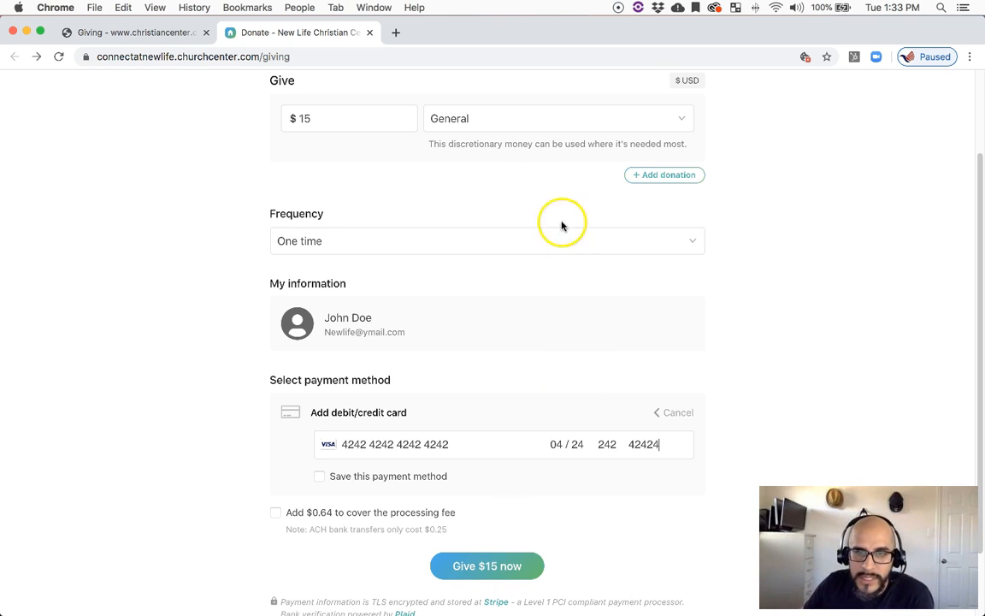
mouse_move(523, 242)
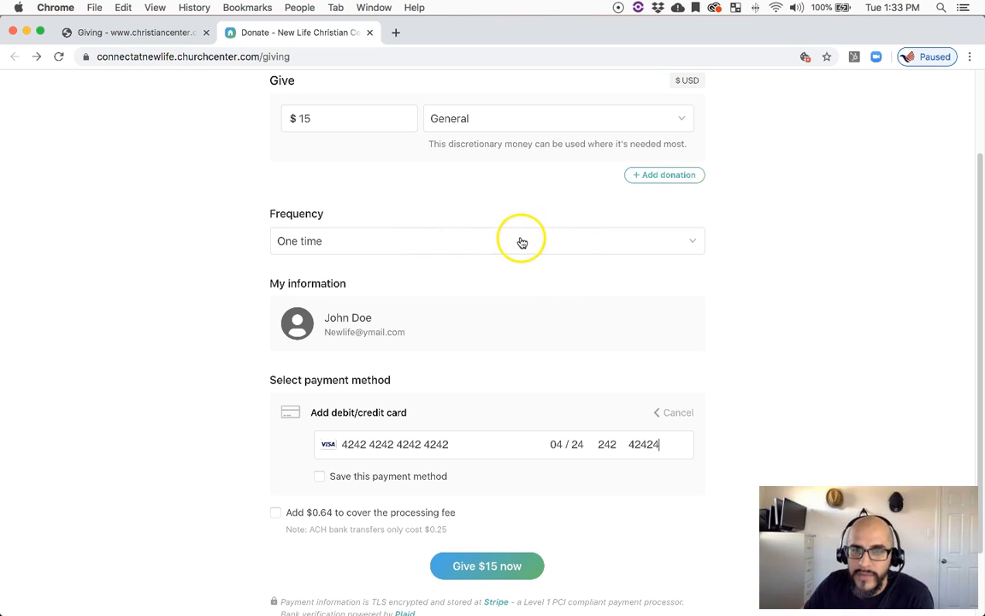
mouse_move(645, 291)
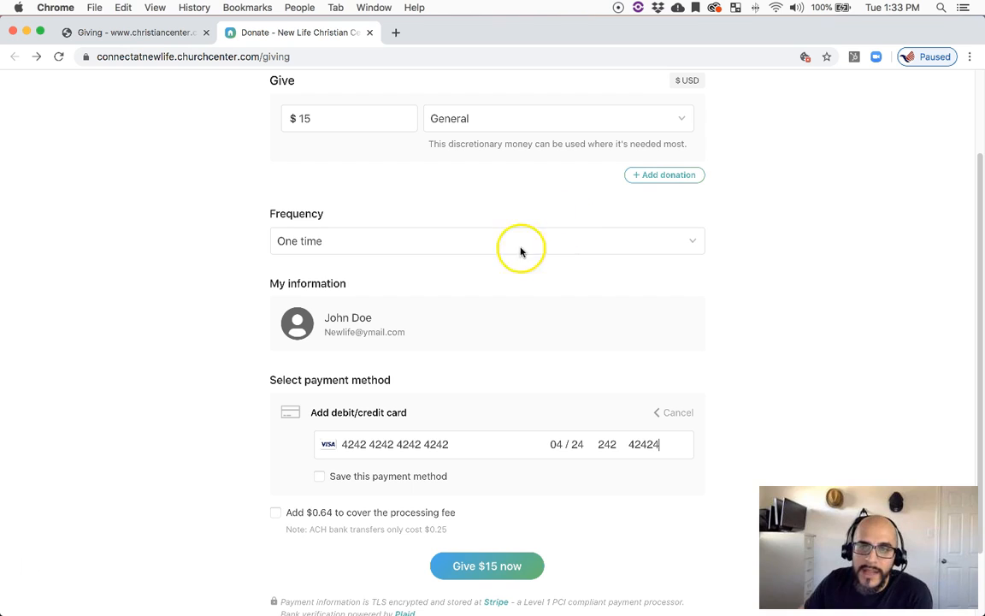
mouse_move(493, 301)
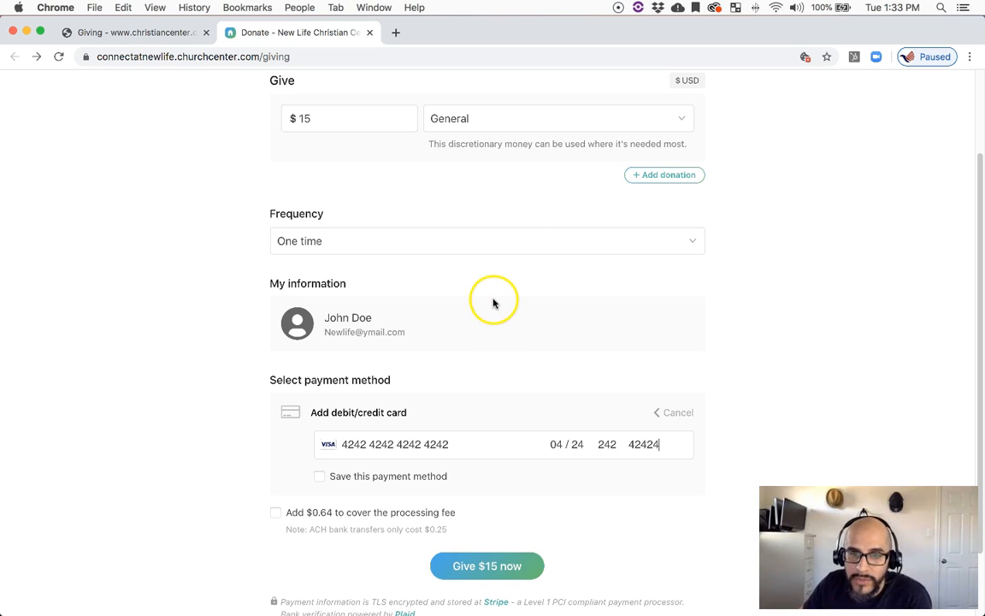
mouse_move(492, 302)
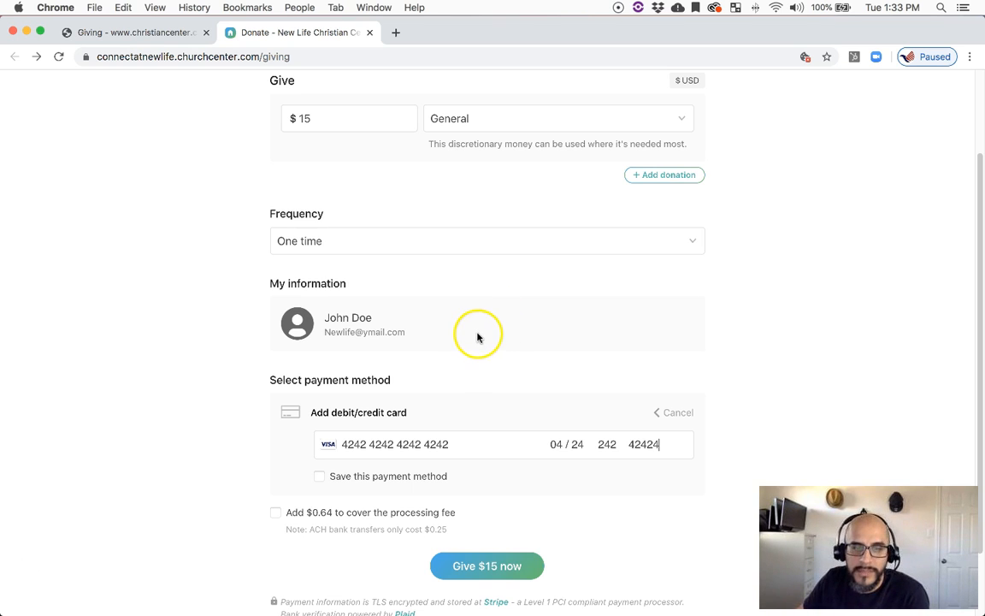
mouse_move(334, 519)
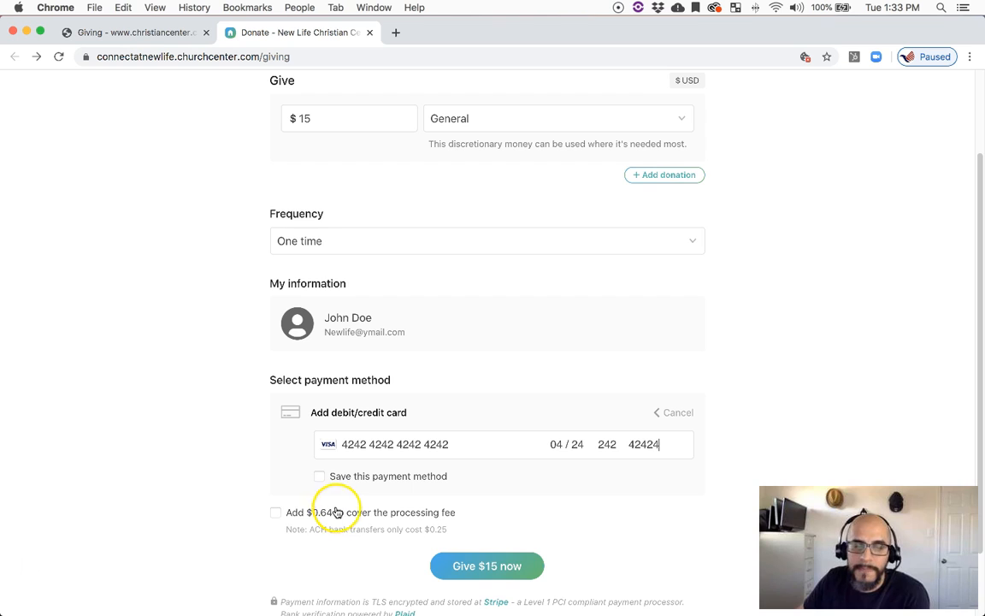
mouse_move(327, 520)
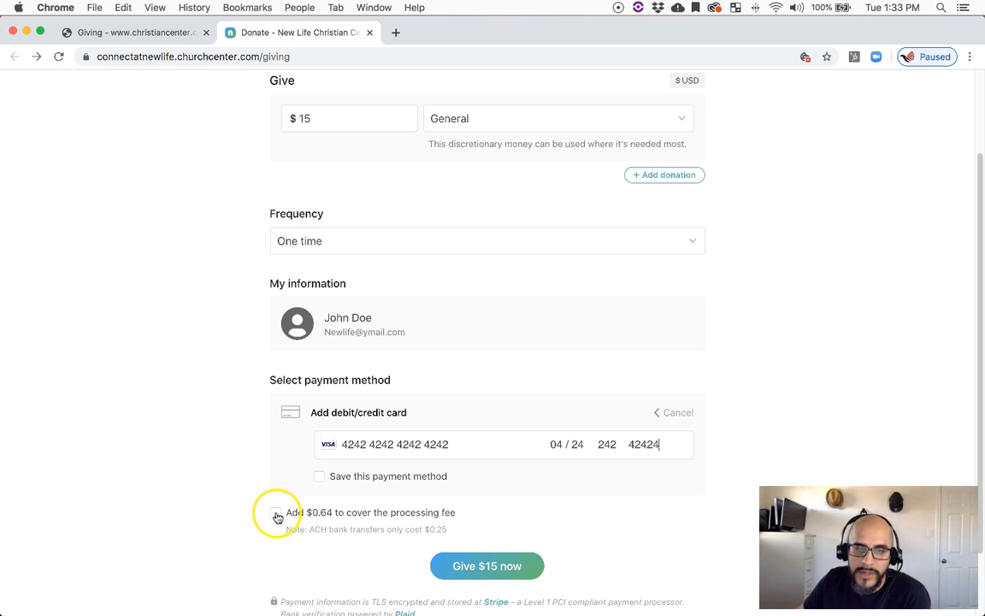
left_click(275, 512)
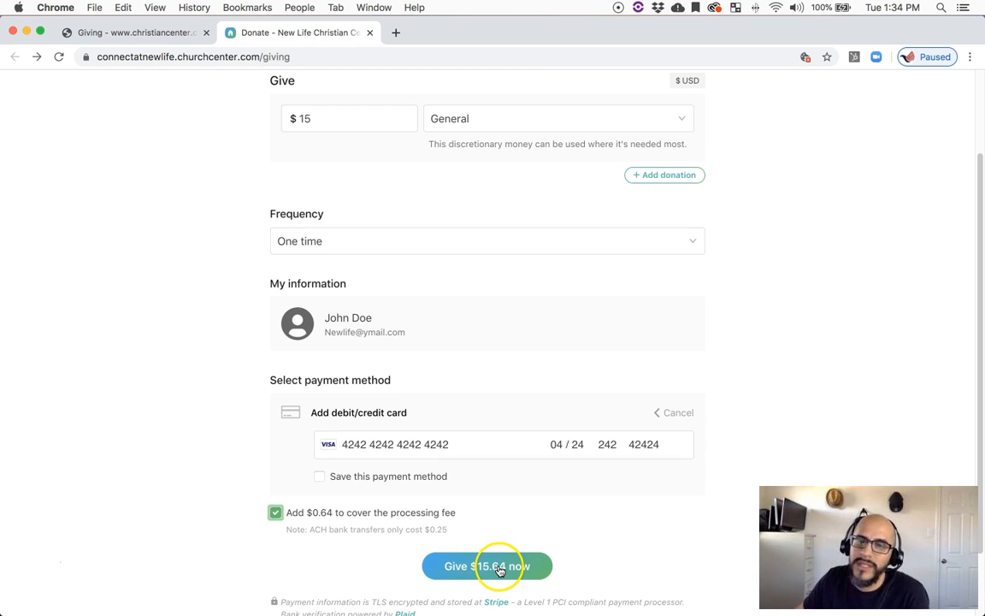
left_click(275, 512)
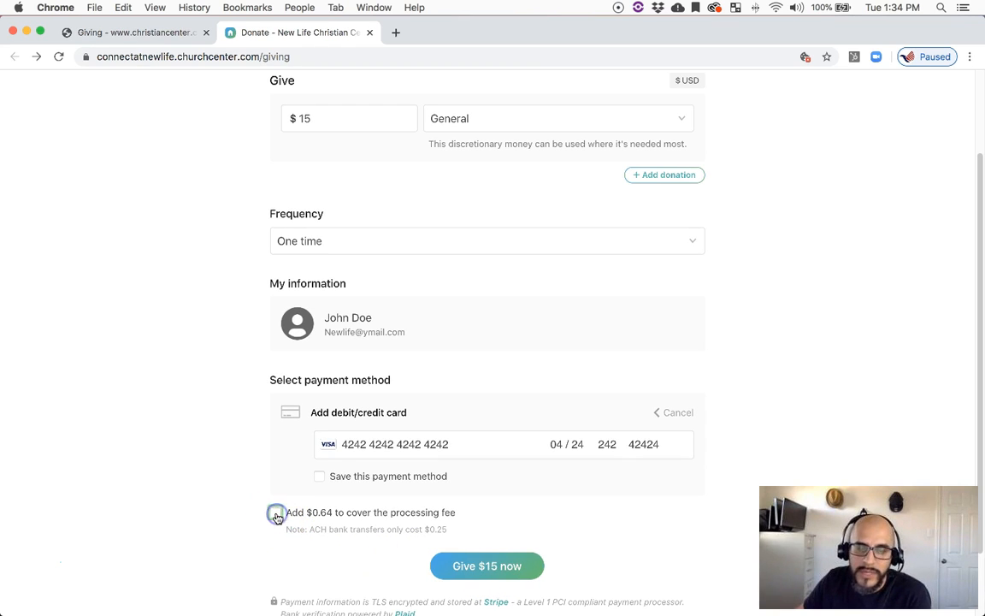